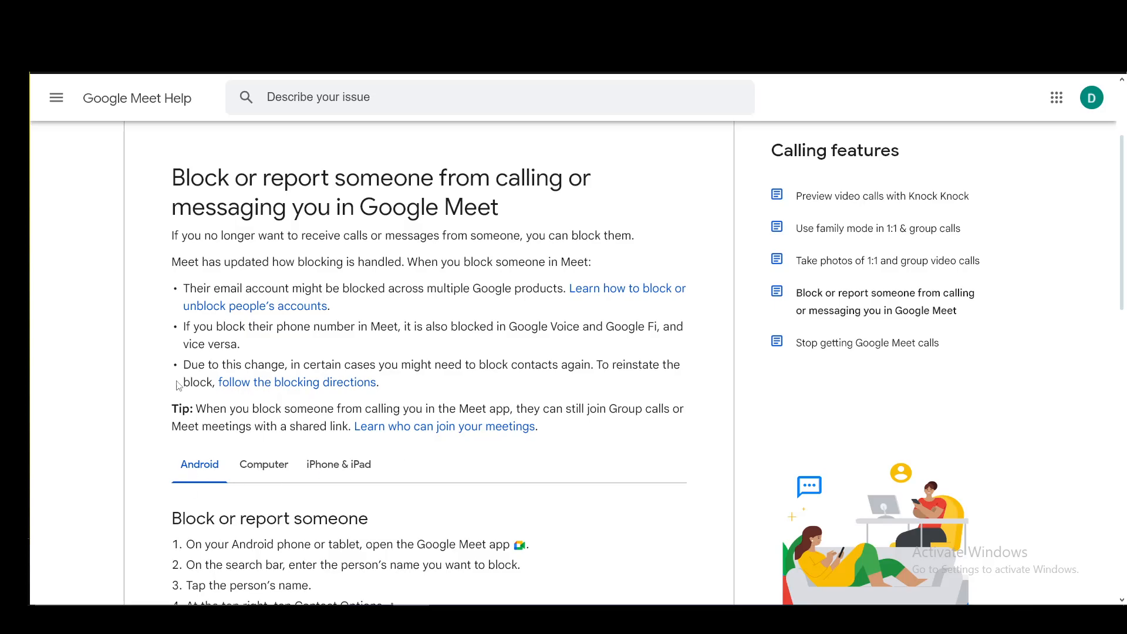
{"action": "mouse_move", "coordinate": [396, 577]}
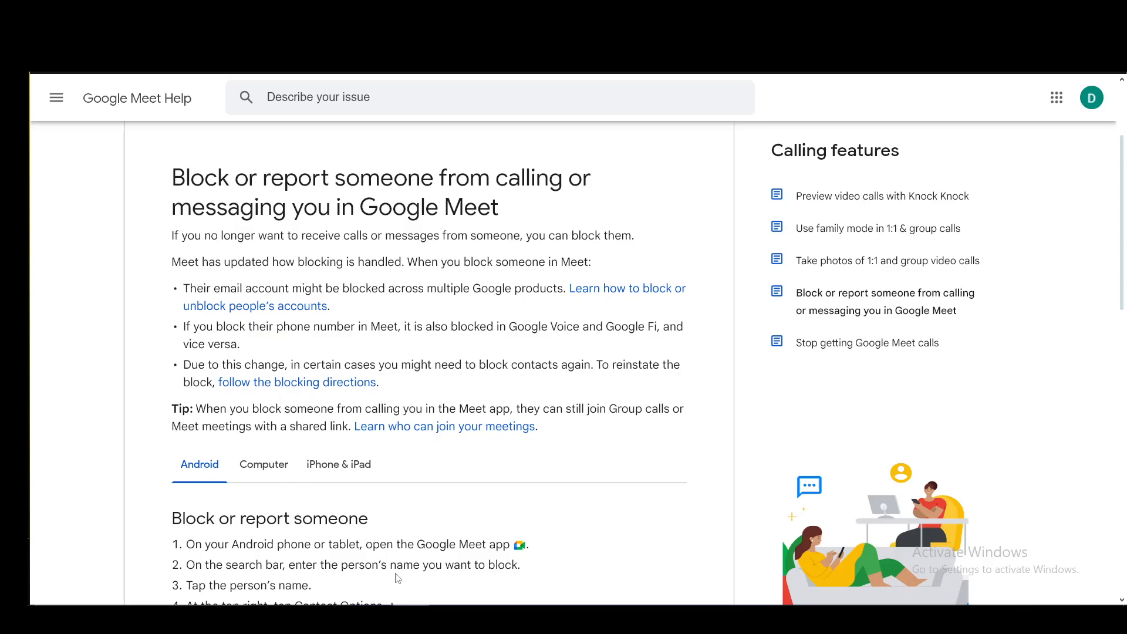
- Switch the block/unblock steps to the iPhone & iPad platform after briefly checking Android
{"action": "scroll", "scroll_direction": "down", "scroll_amount": 3}
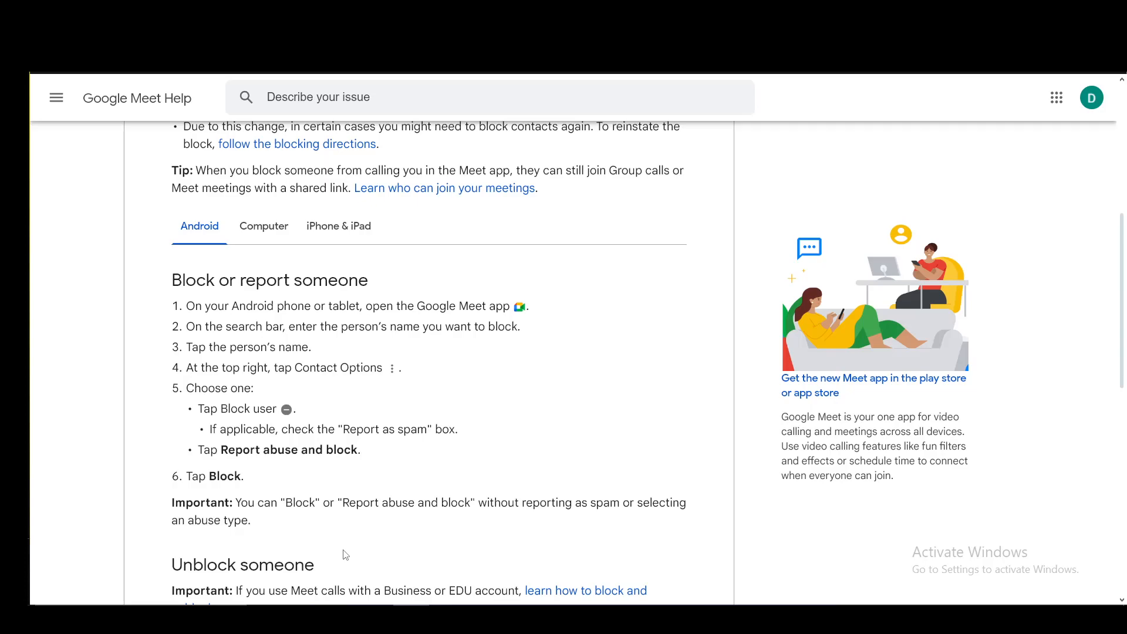
{"action": "scroll", "scroll_direction": "down", "scroll_amount": 3}
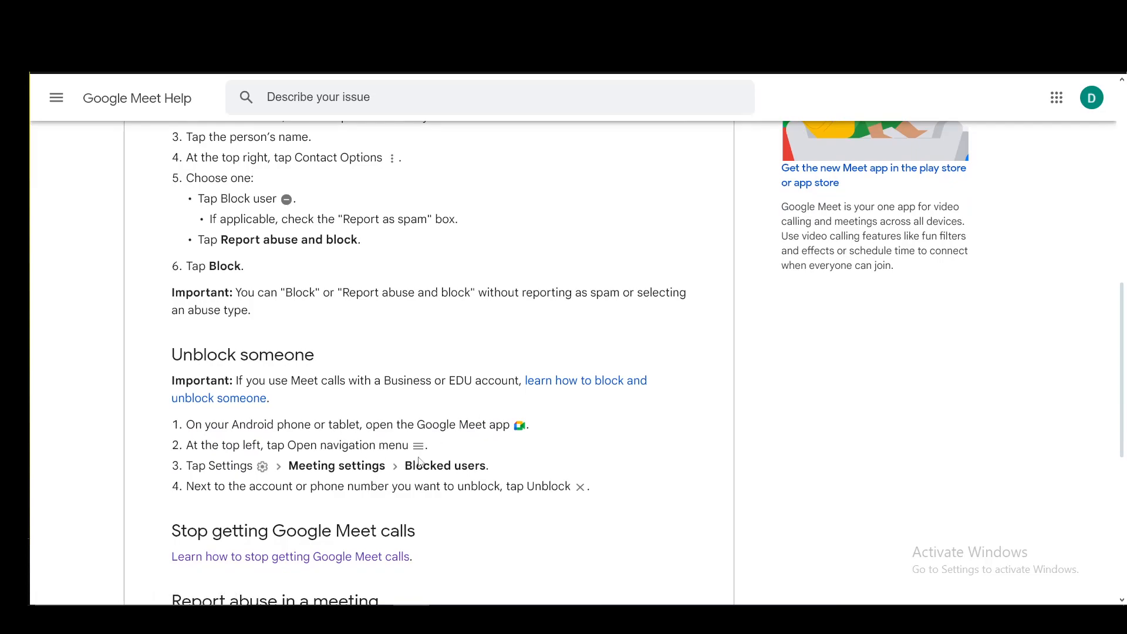
{"action": "mouse_move", "coordinate": [332, 480]}
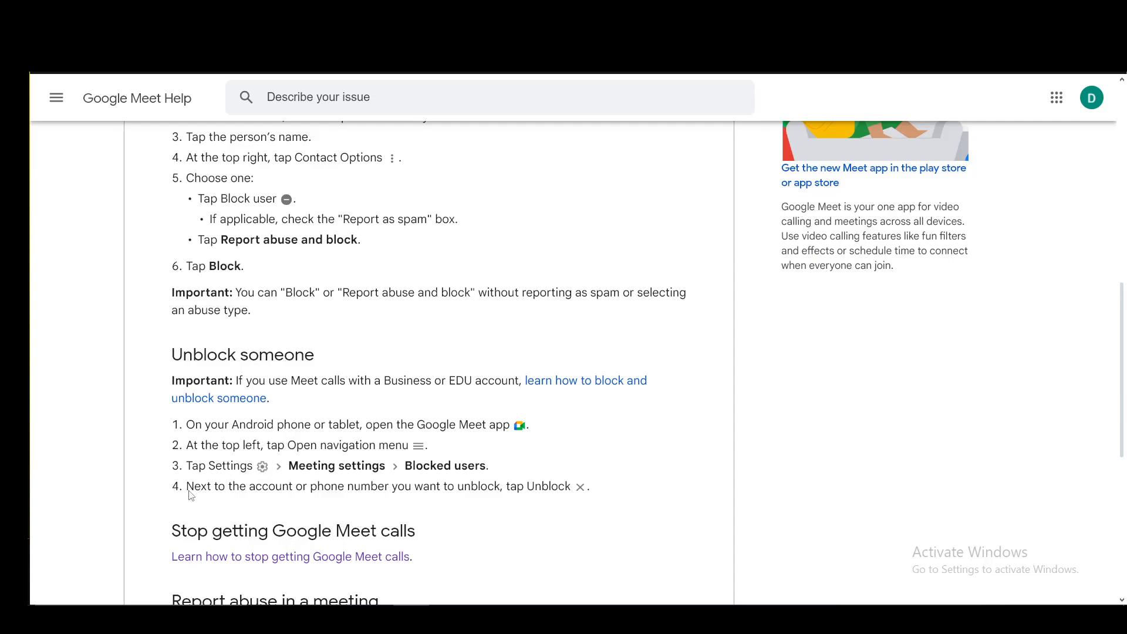
{"action": "mouse_move", "coordinate": [574, 482]}
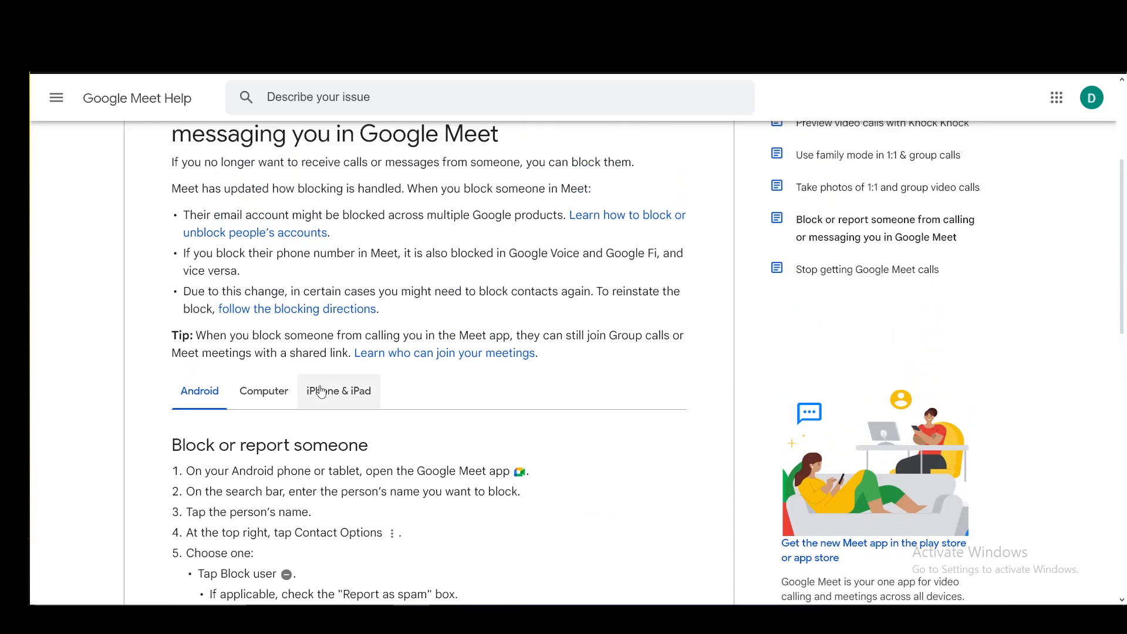
{"action": "left_click", "coordinate": [338, 391]}
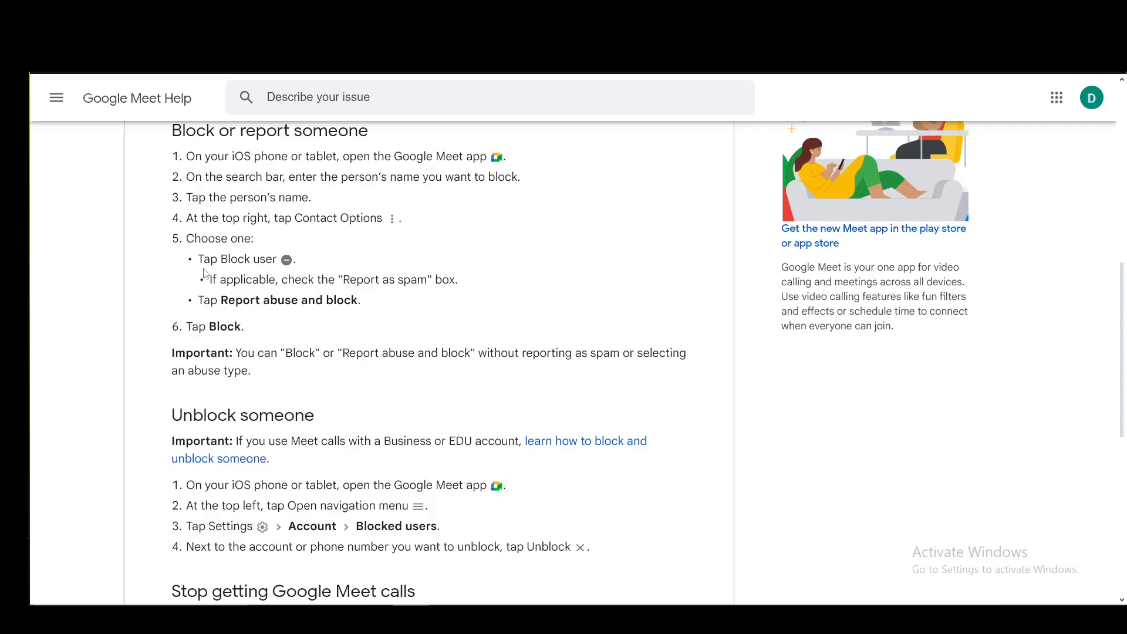
{"action": "left_click", "coordinate": [199, 139]}
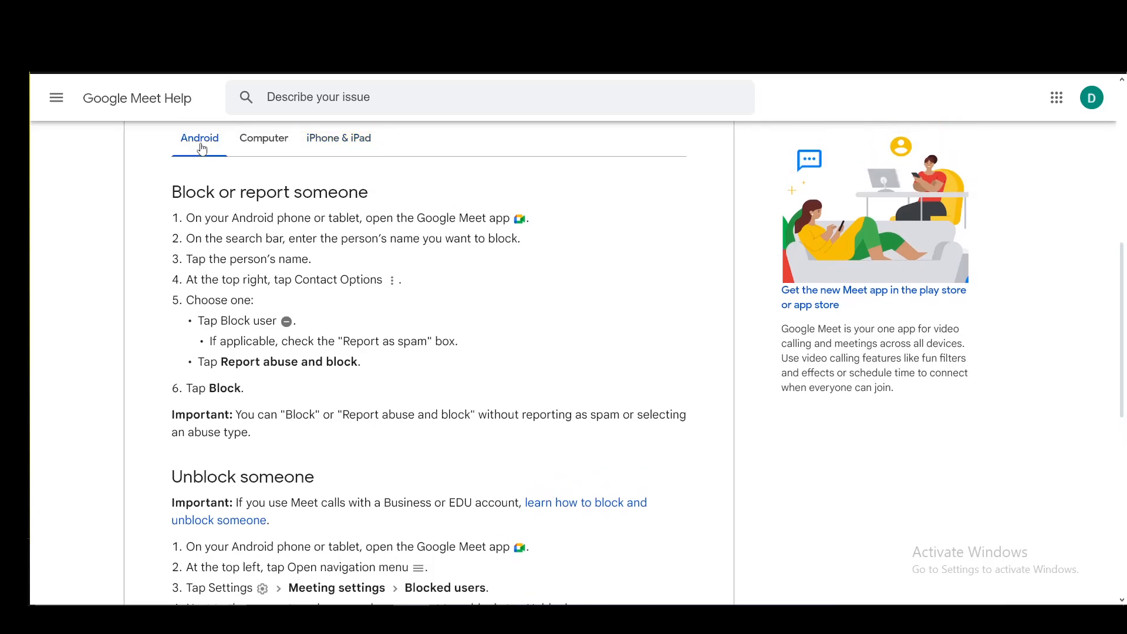
{"action": "left_click", "coordinate": [338, 138]}
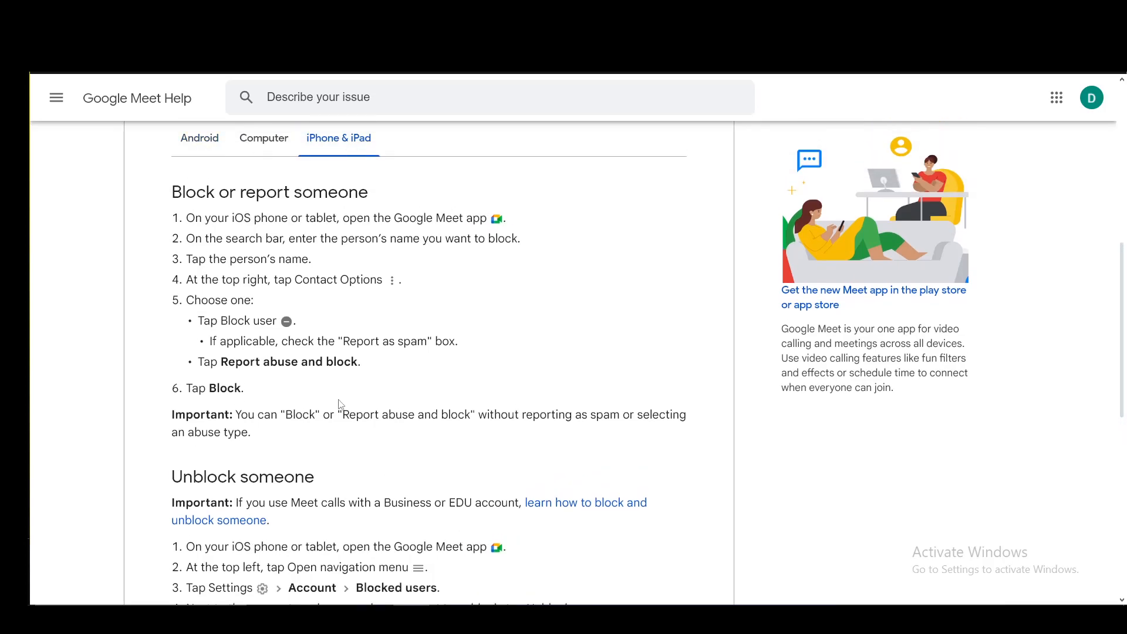
{"action": "scroll", "scroll_direction": "down", "scroll_amount": 3}
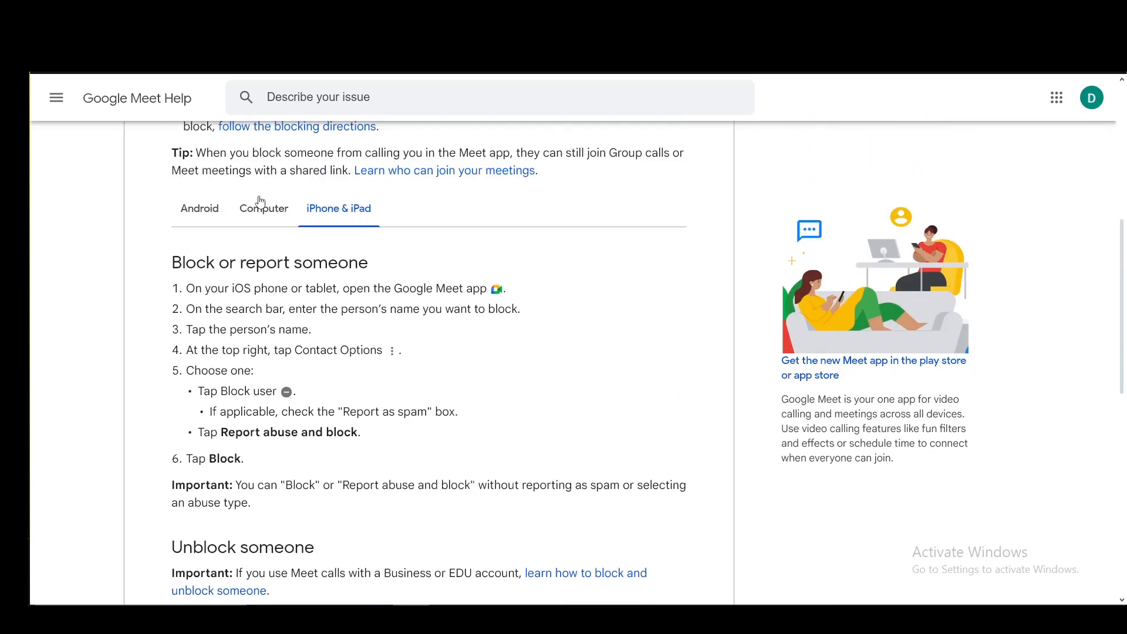
- Show the Computer steps and read down to the 'Report abuse in a meeting' section
{"action": "left_click", "coordinate": [263, 209]}
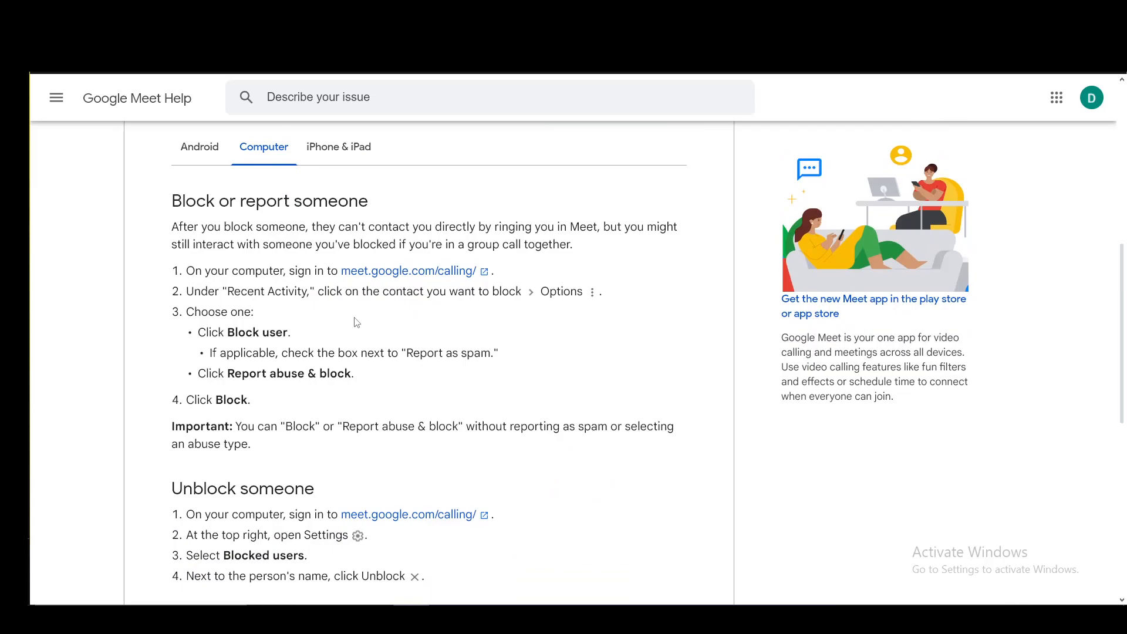
{"action": "mouse_move", "coordinate": [501, 253]}
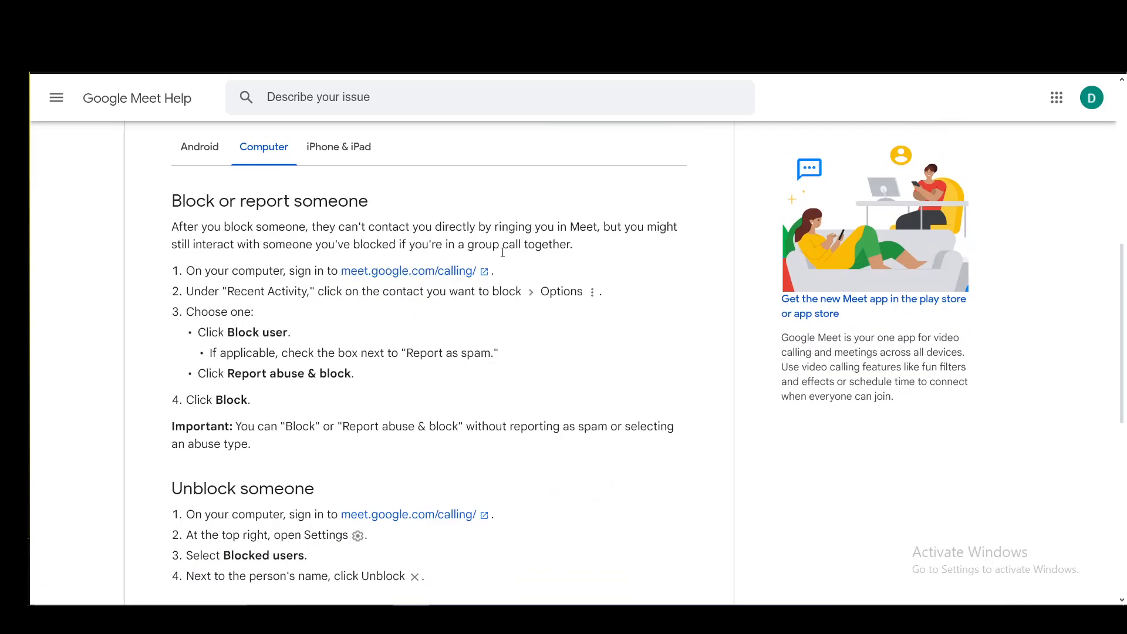
{"action": "mouse_move", "coordinate": [433, 313]}
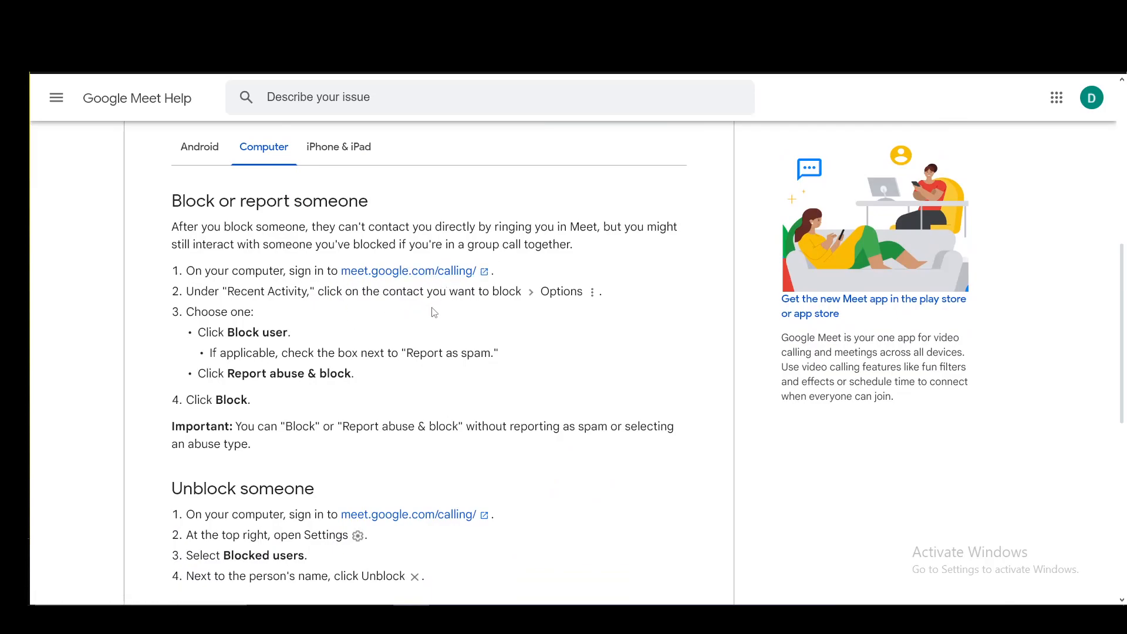
{"action": "mouse_move", "coordinate": [606, 304]}
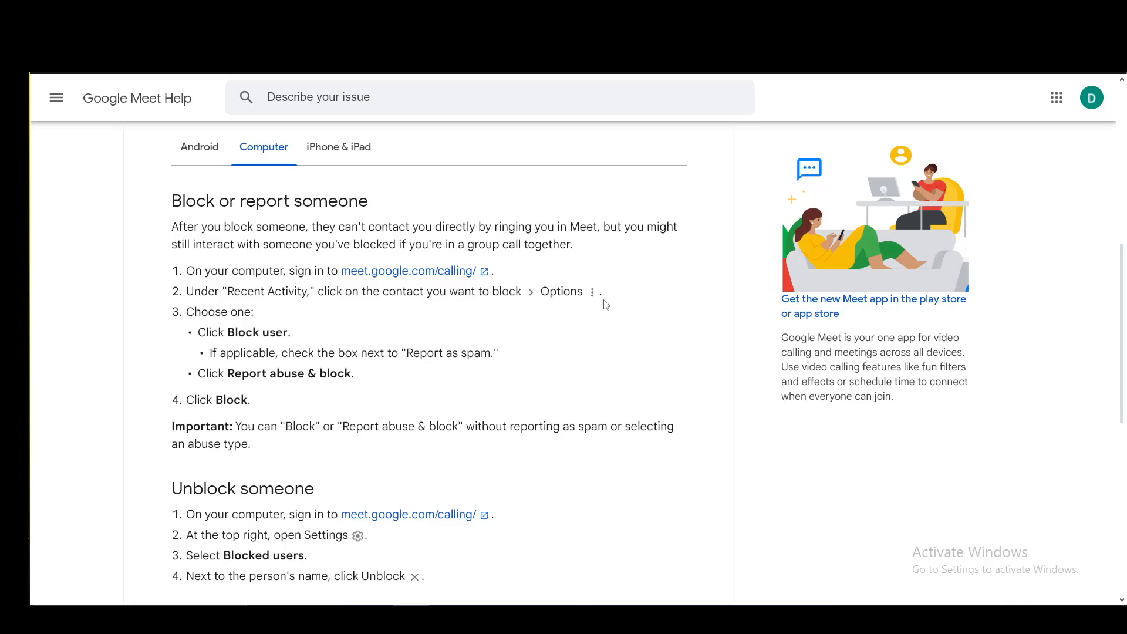
{"action": "mouse_move", "coordinate": [280, 335]}
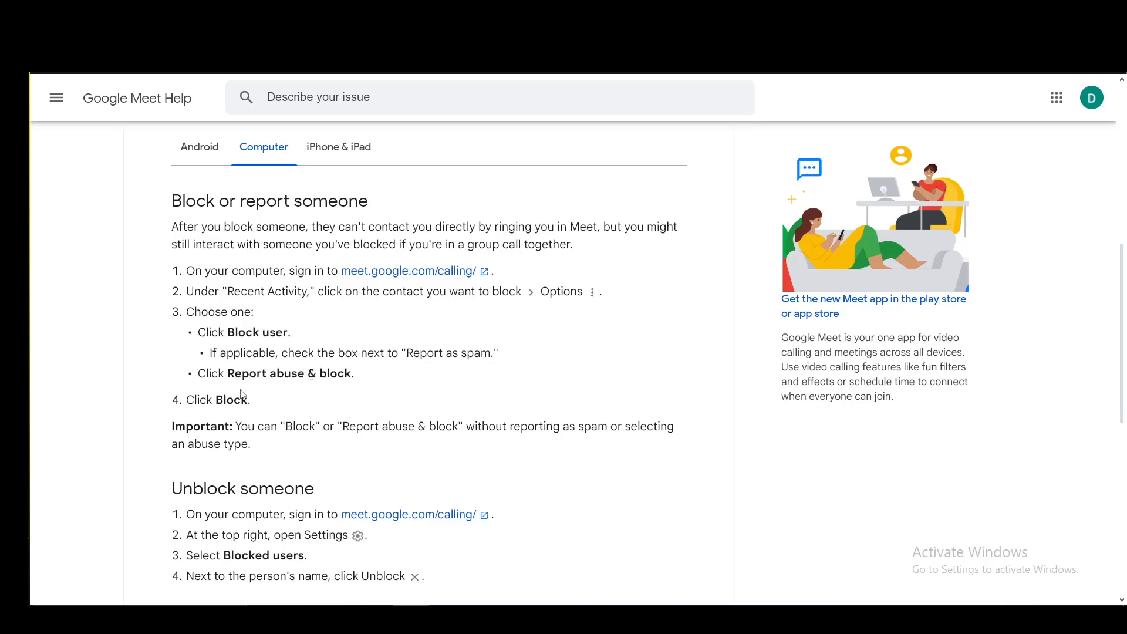
{"action": "scroll", "scroll_direction": "down", "scroll_amount": 3}
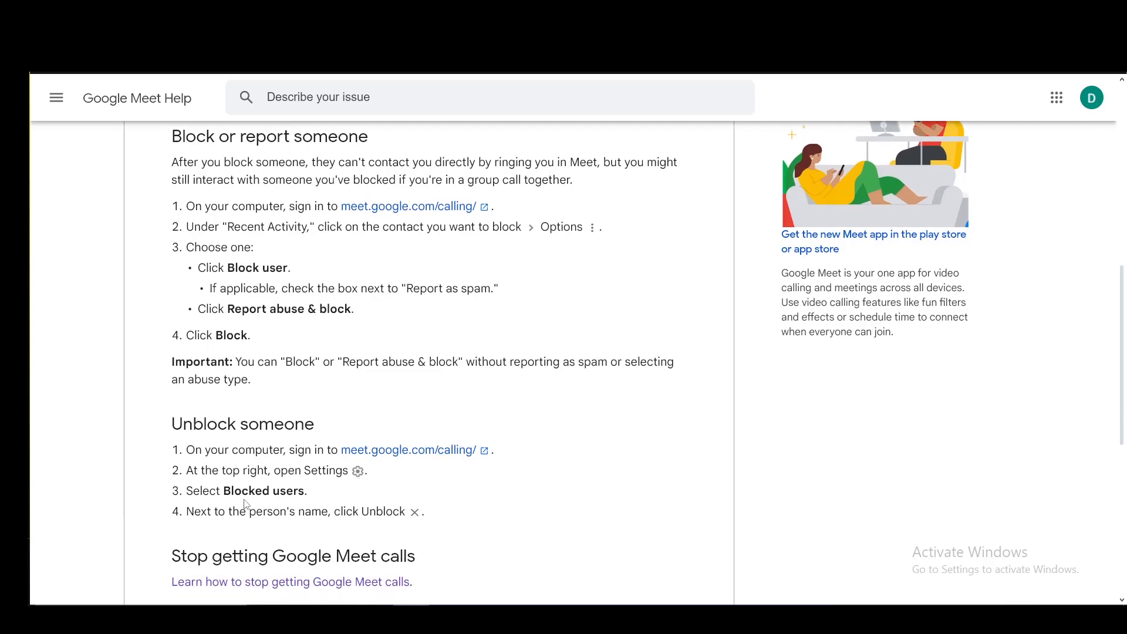
{"action": "scroll", "scroll_direction": "down", "scroll_amount": 3}
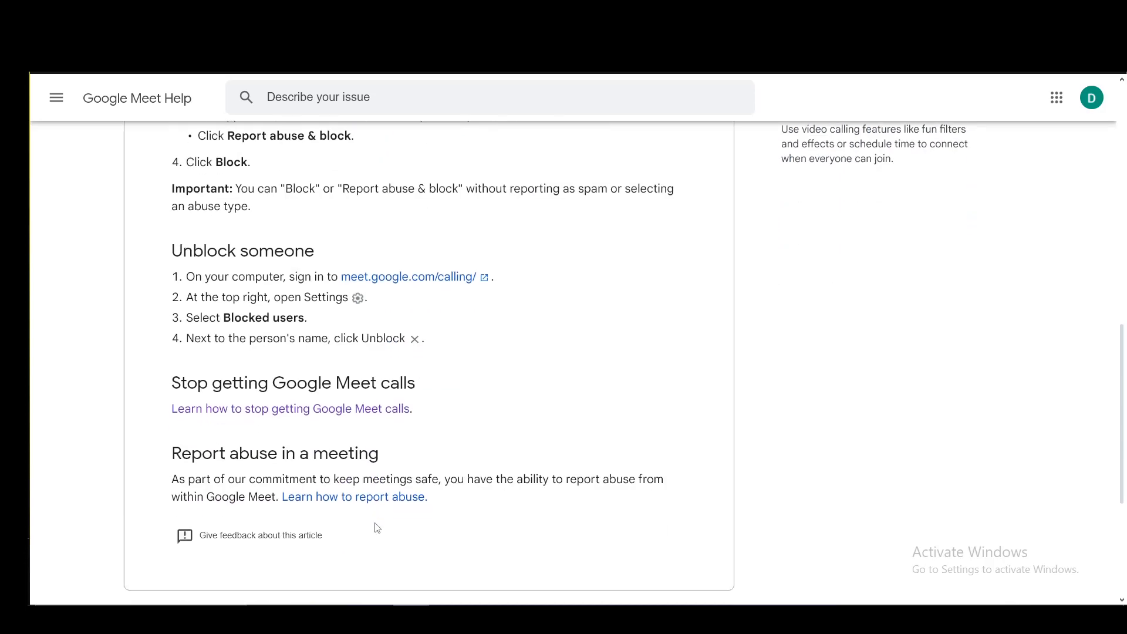